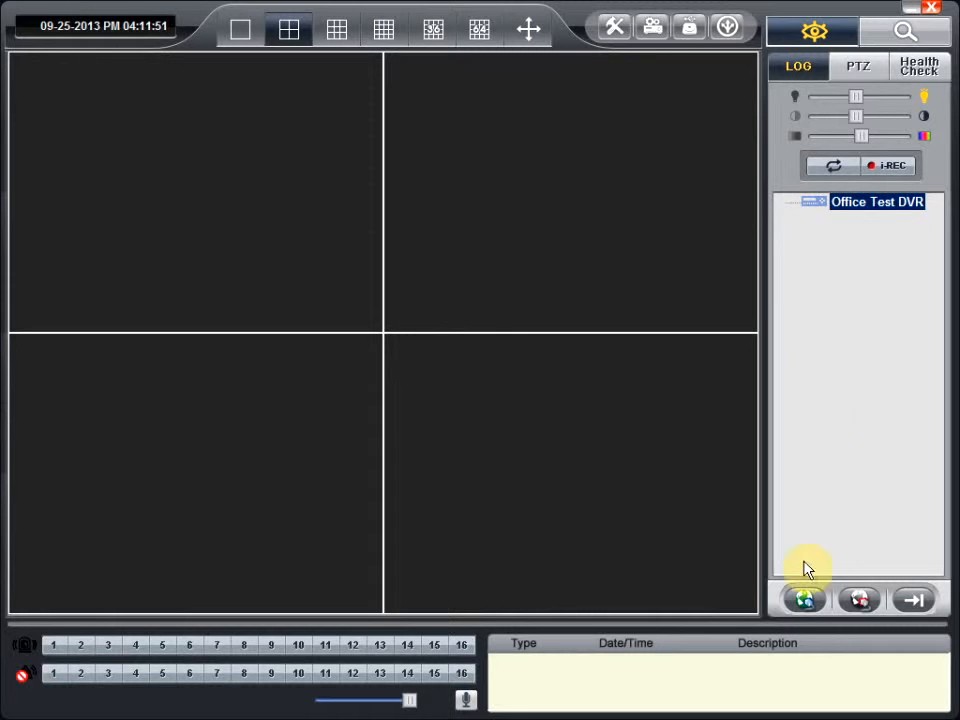
{"action": "mouse_move", "coordinate": [804, 598]}
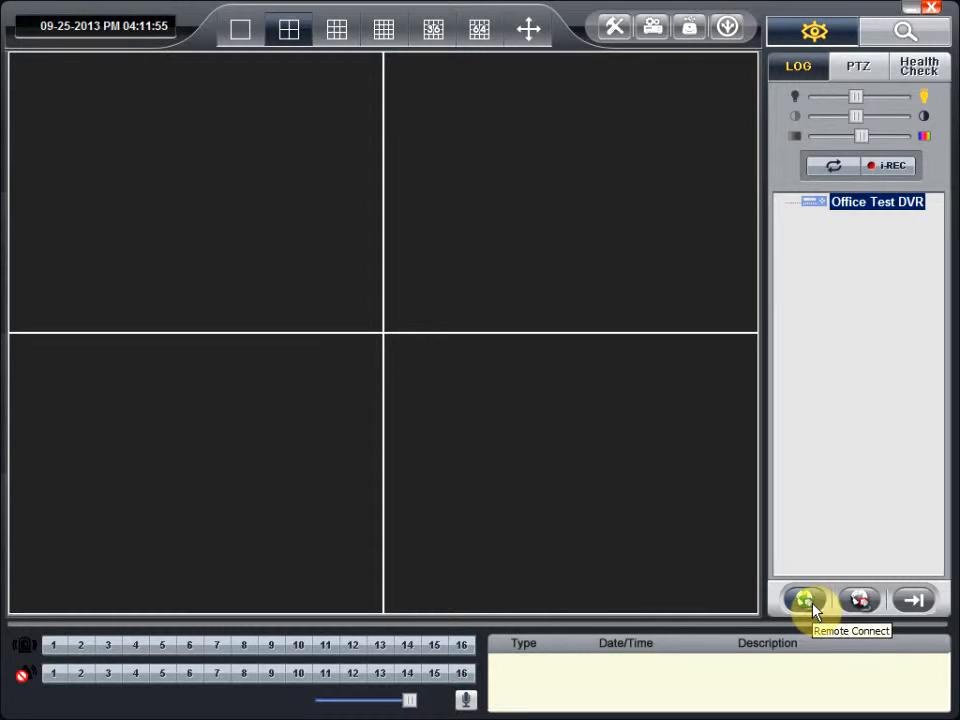
Connect remotely to the Office Test DVR to bring up its live CAM1–CAM4 feeds
{"action": "left_click", "coordinate": [806, 600]}
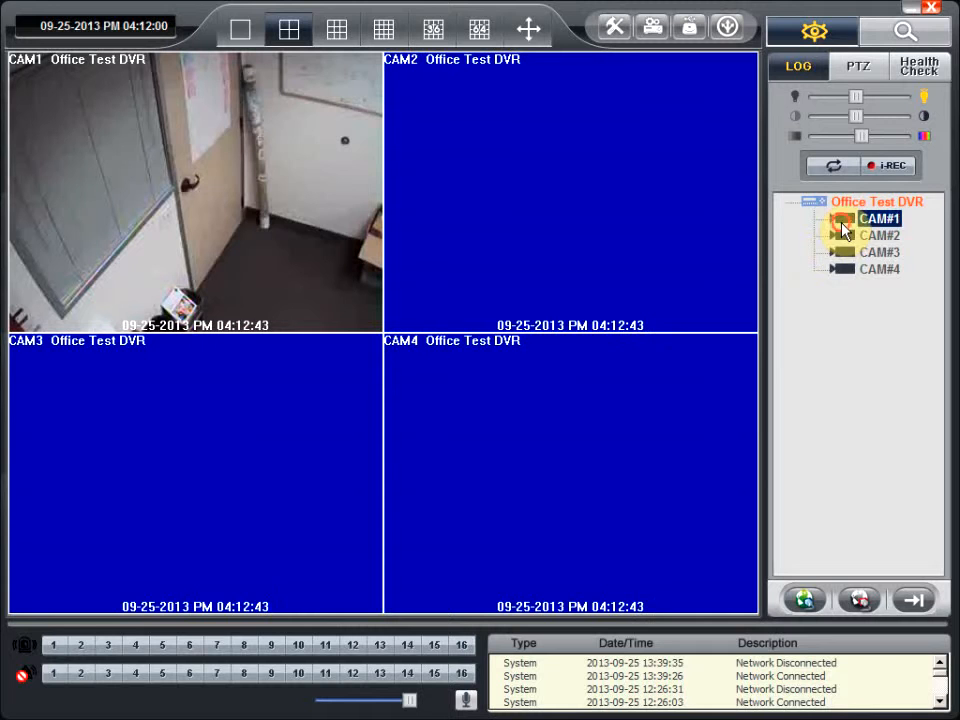
{"action": "left_click", "coordinate": [878, 268]}
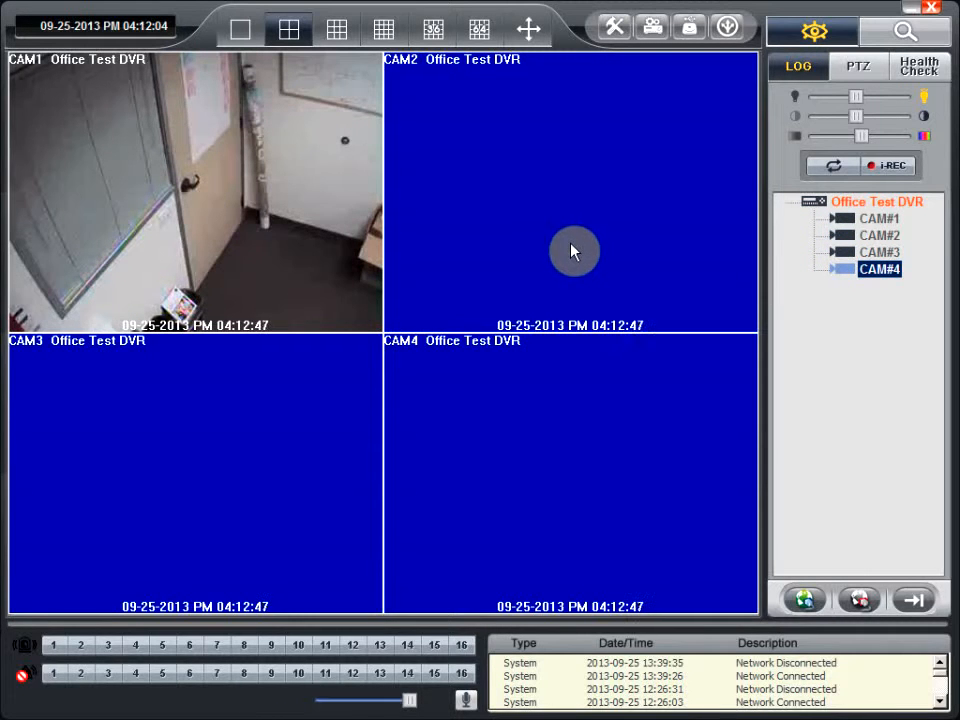
{"action": "mouse_move", "coordinate": [570, 232]}
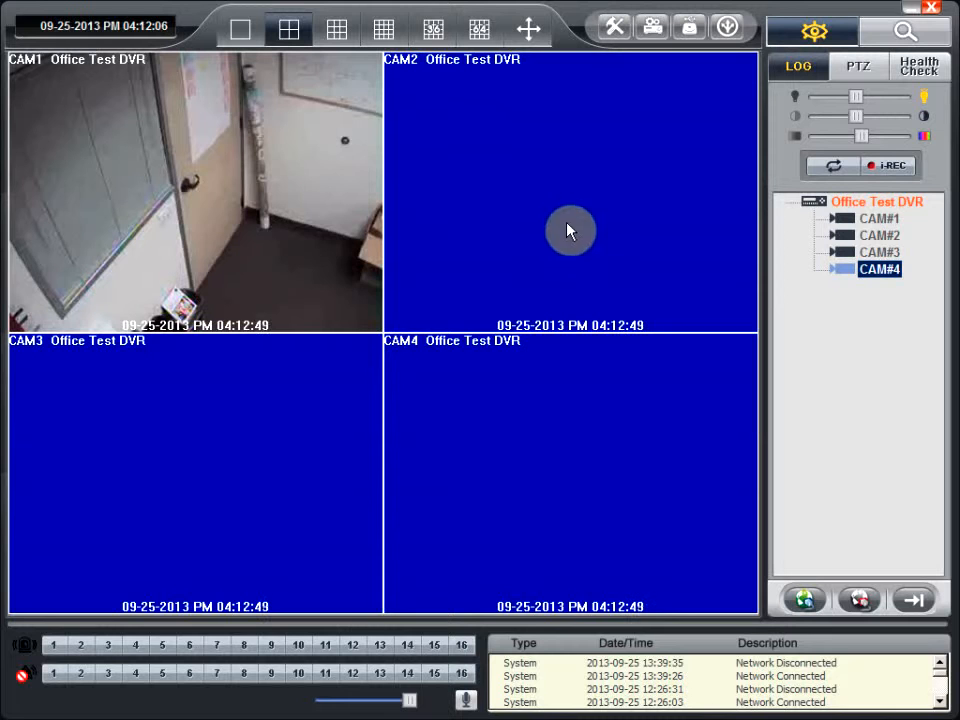
{"action": "mouse_move", "coordinate": [190, 206]}
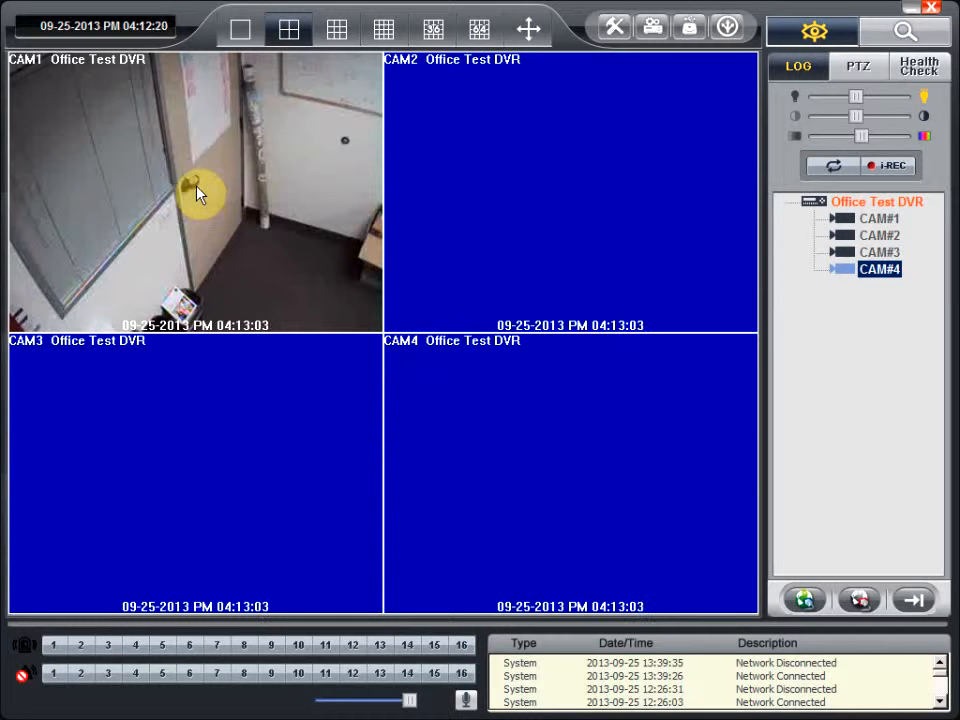
{"action": "mouse_move", "coordinate": [310, 198]}
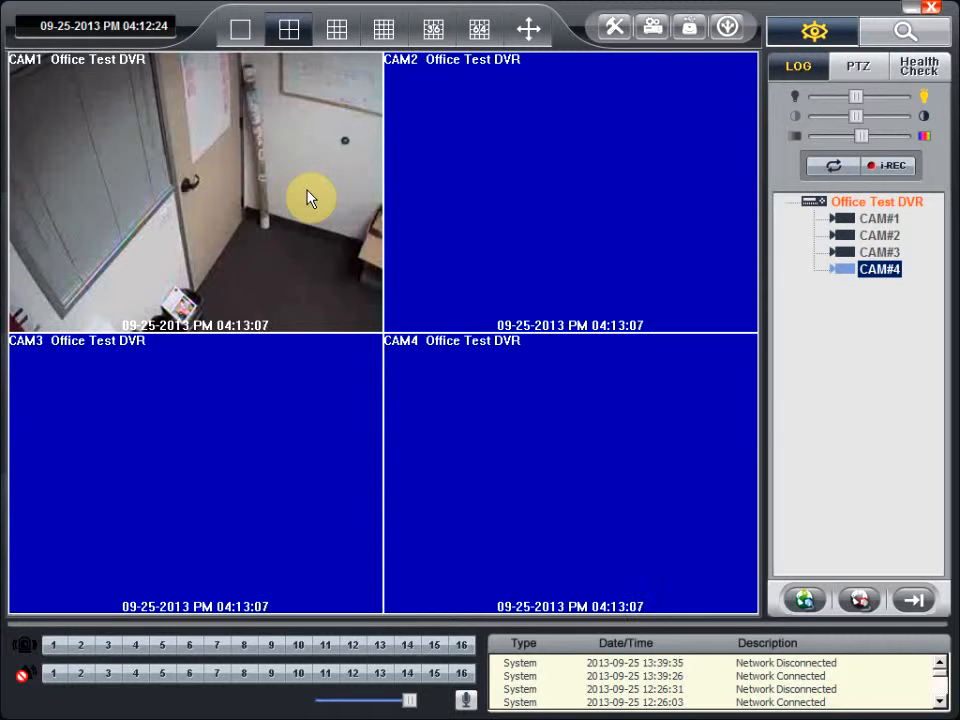
{"action": "mouse_move", "coordinate": [560, 194]}
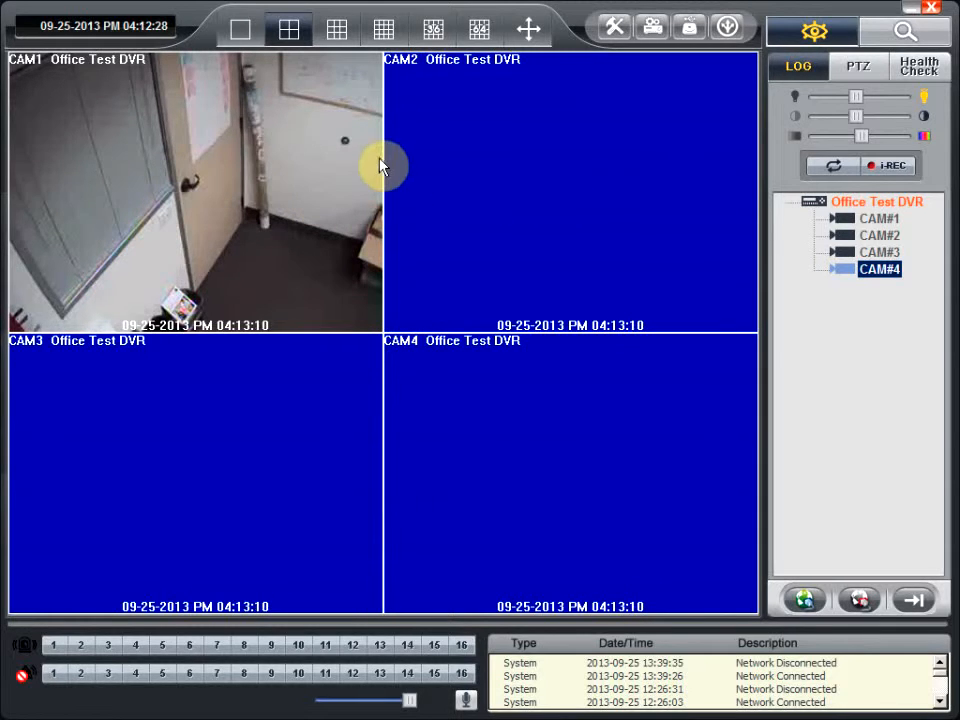
{"action": "mouse_move", "coordinate": [628, 82]}
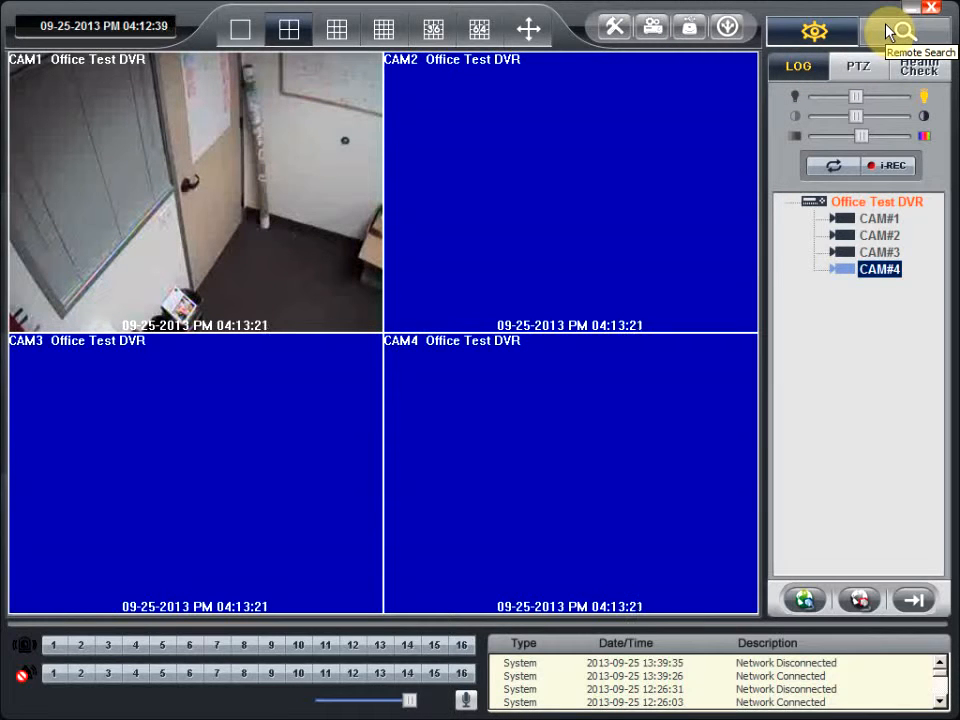
In Remote Search, select 25 September 2013 and start CAM1 playback around 12:35
{"action": "left_click", "coordinate": [904, 30]}
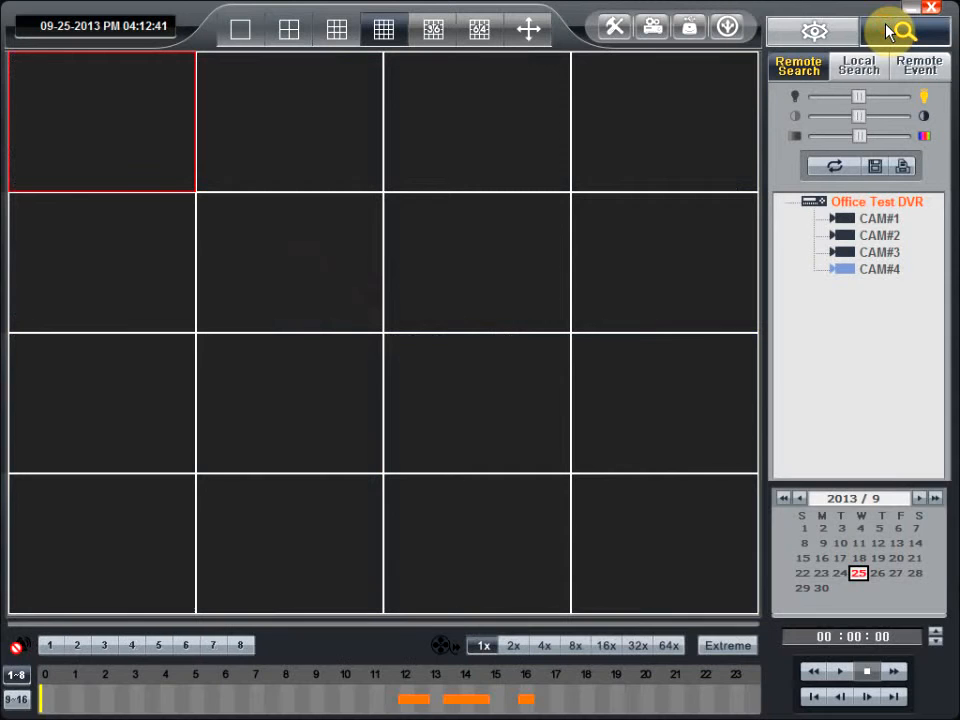
{"action": "mouse_move", "coordinate": [630, 470]}
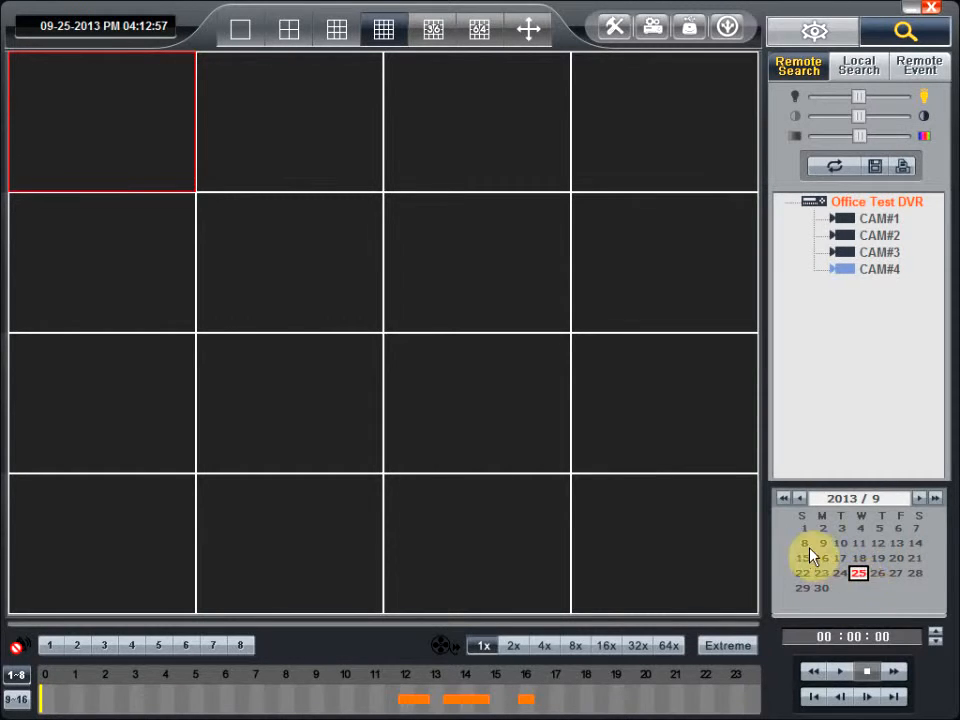
{"action": "mouse_move", "coordinate": [836, 552]}
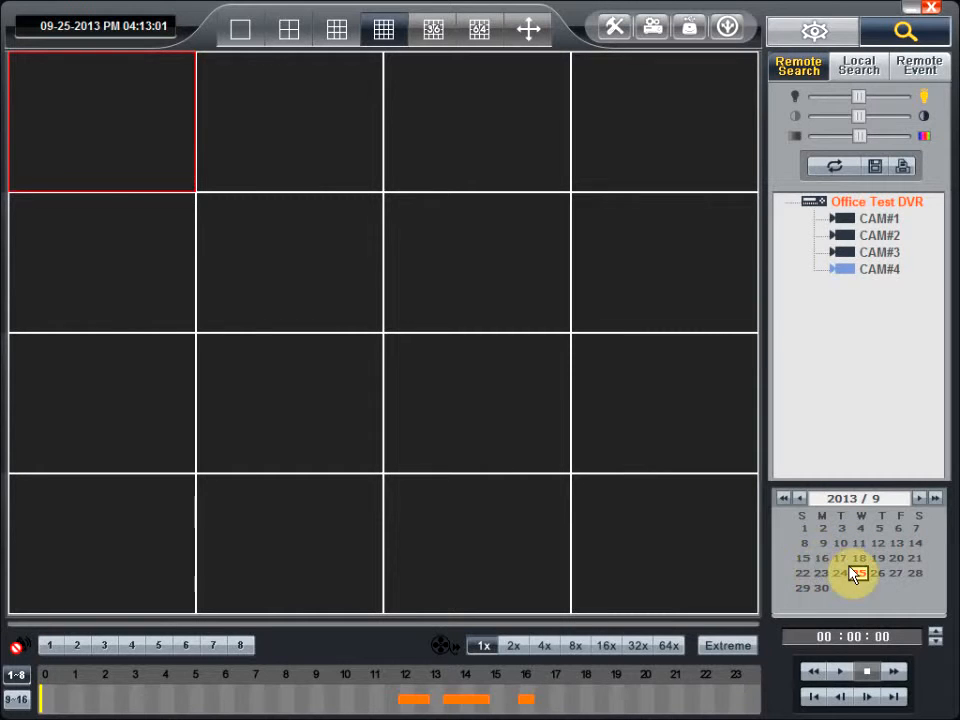
{"action": "left_click", "coordinate": [860, 572]}
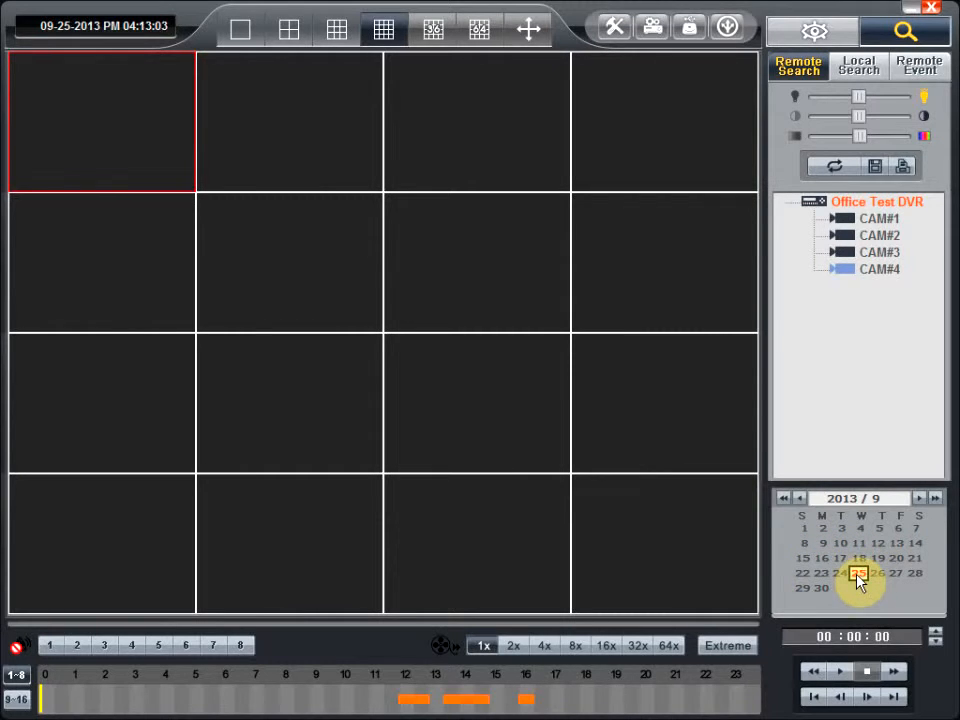
{"action": "left_click", "coordinate": [858, 572]}
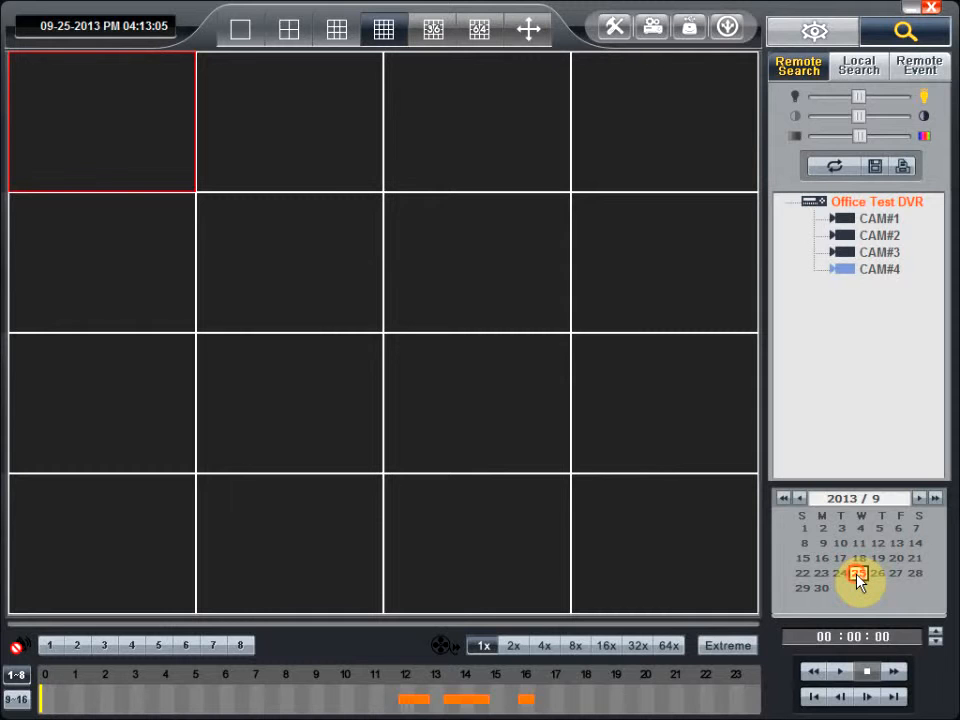
{"action": "left_click", "coordinate": [858, 572]}
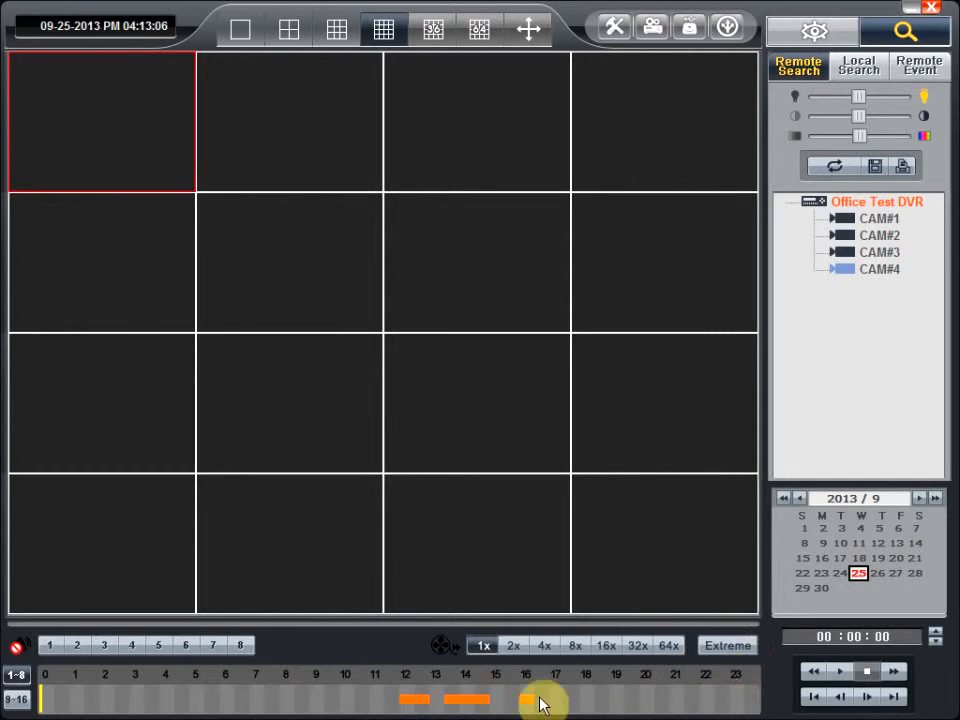
{"action": "mouse_move", "coordinate": [410, 702]}
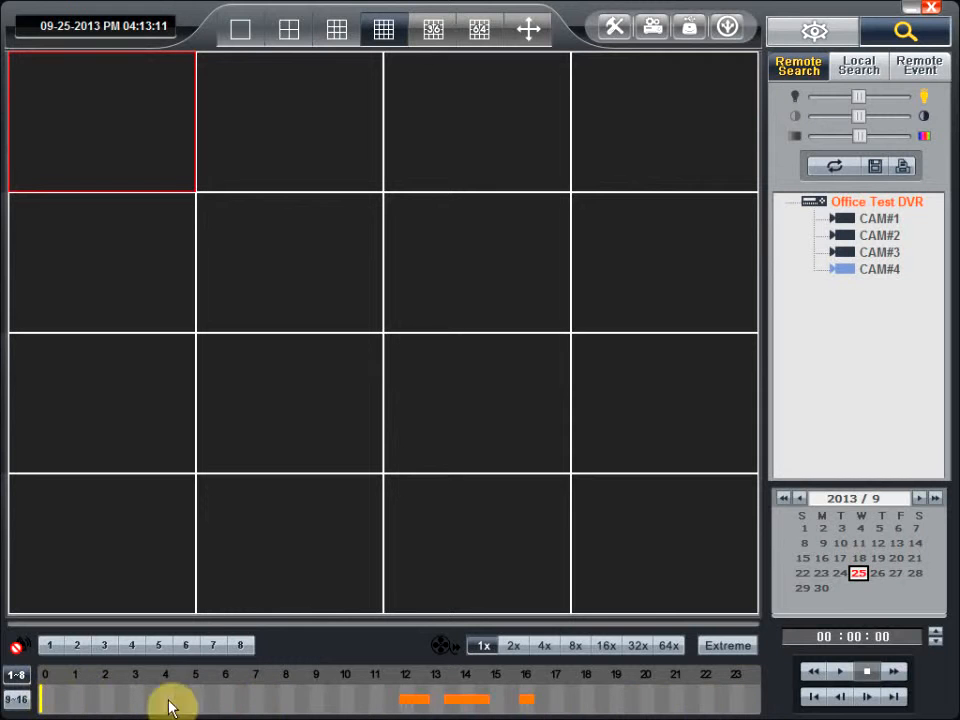
{"action": "mouse_move", "coordinate": [664, 708]}
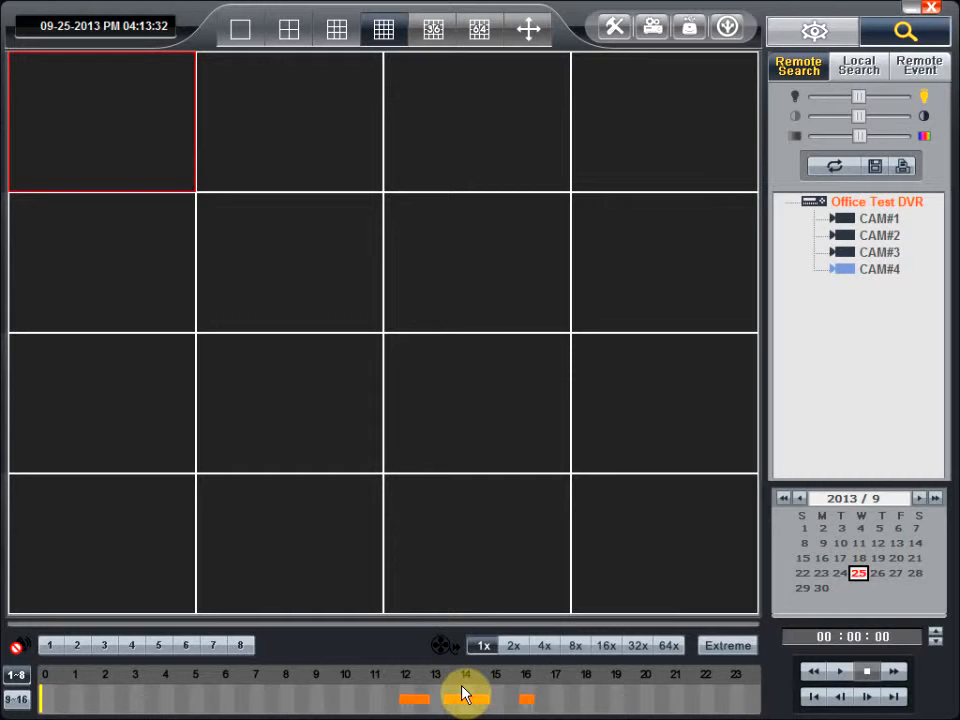
{"action": "mouse_move", "coordinate": [516, 700]}
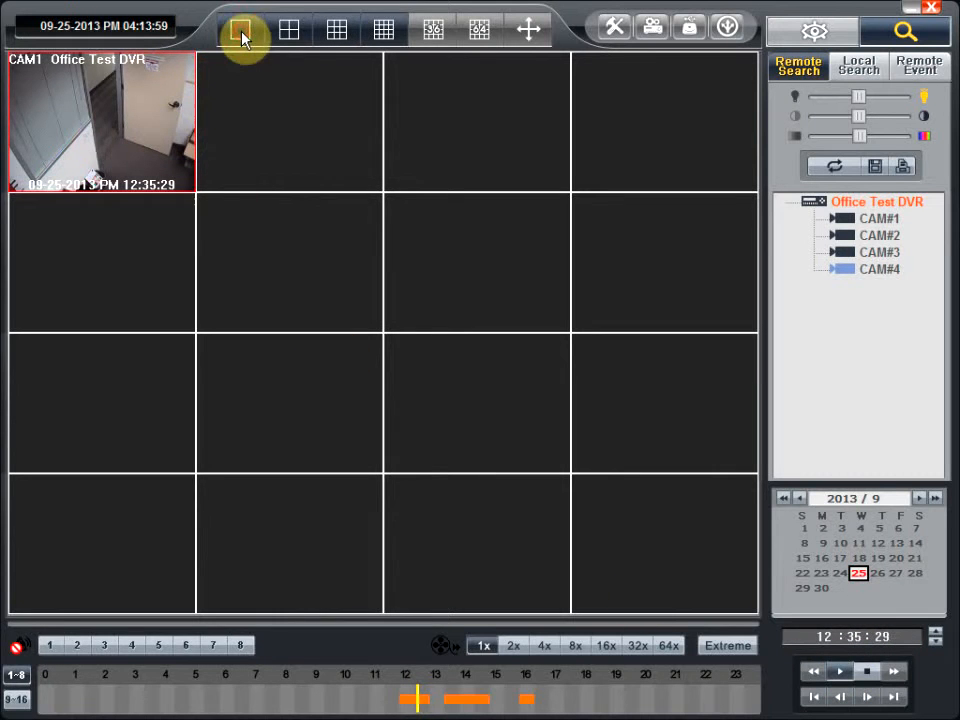
{"action": "left_click", "coordinate": [240, 30]}
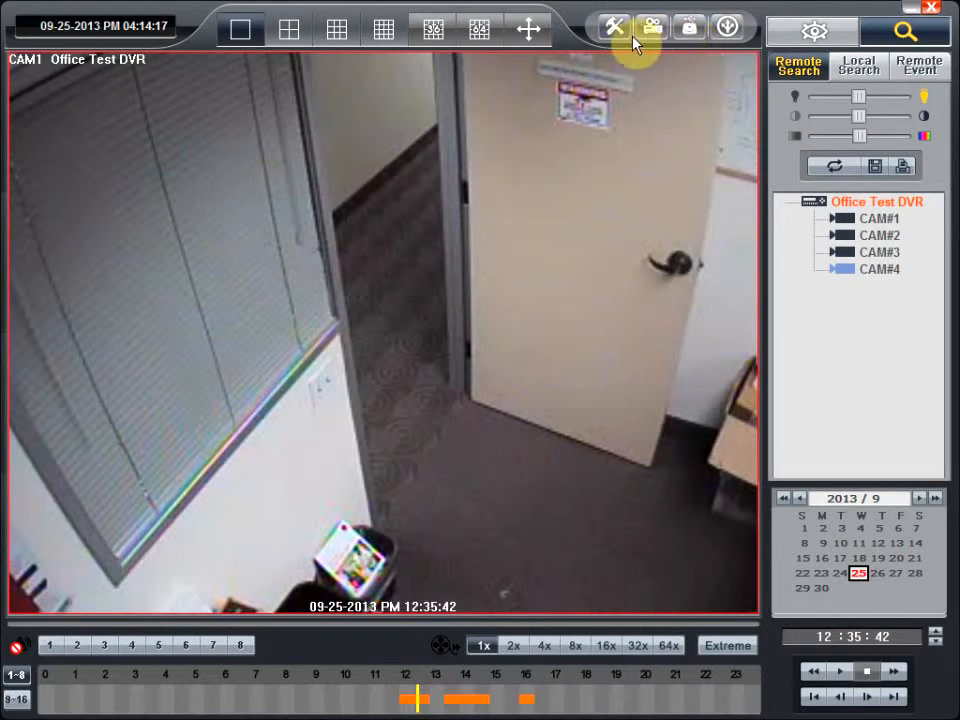
{"action": "mouse_move", "coordinate": [614, 28]}
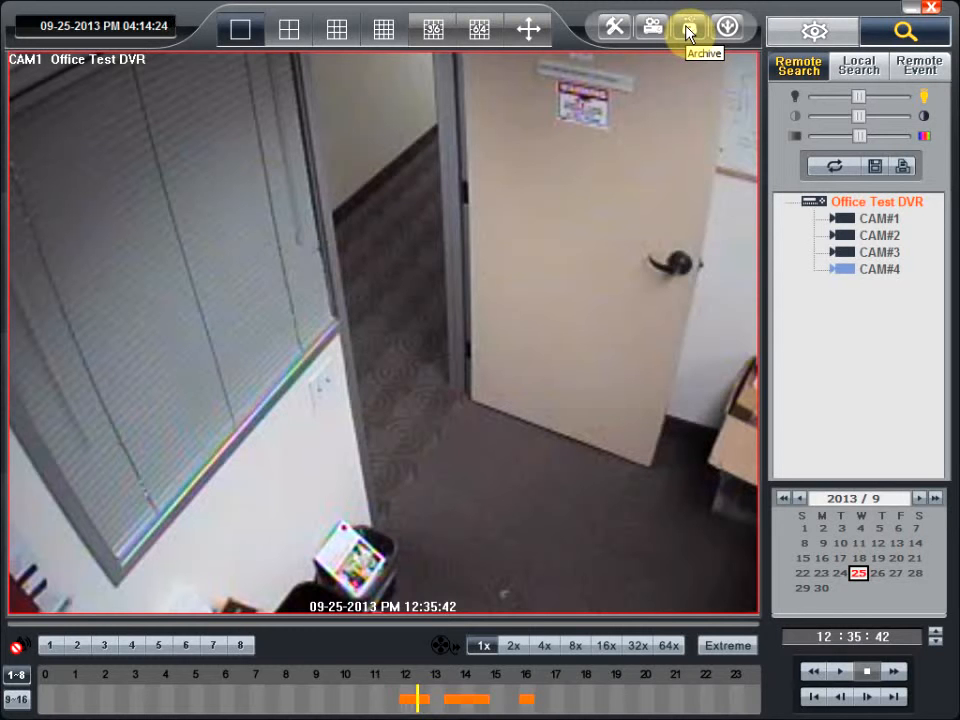
In Archive settings, set 12:34:42 to 12:35:42 PM on 9/25/2013 with camera 1 included
{"action": "left_click", "coordinate": [688, 26]}
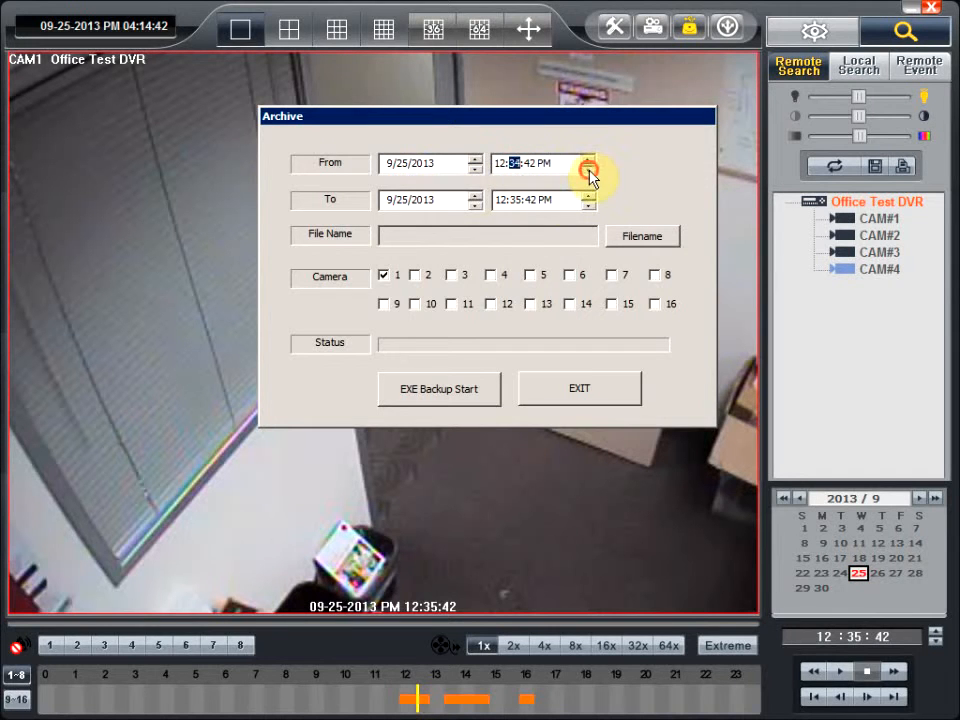
{"action": "mouse_move", "coordinate": [532, 228]}
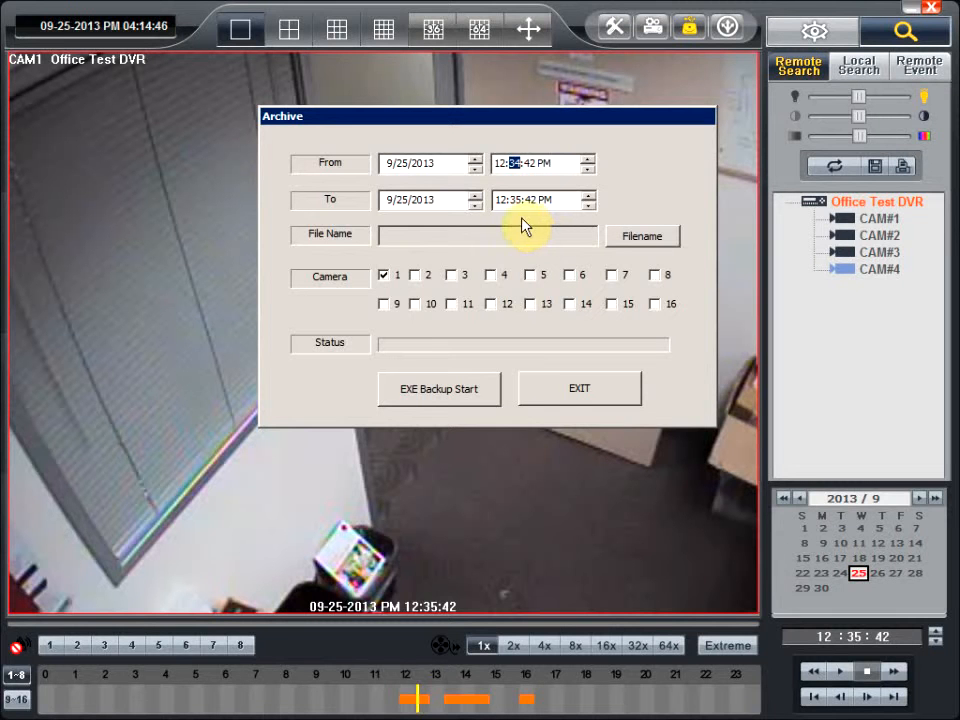
{"action": "mouse_move", "coordinate": [390, 290]}
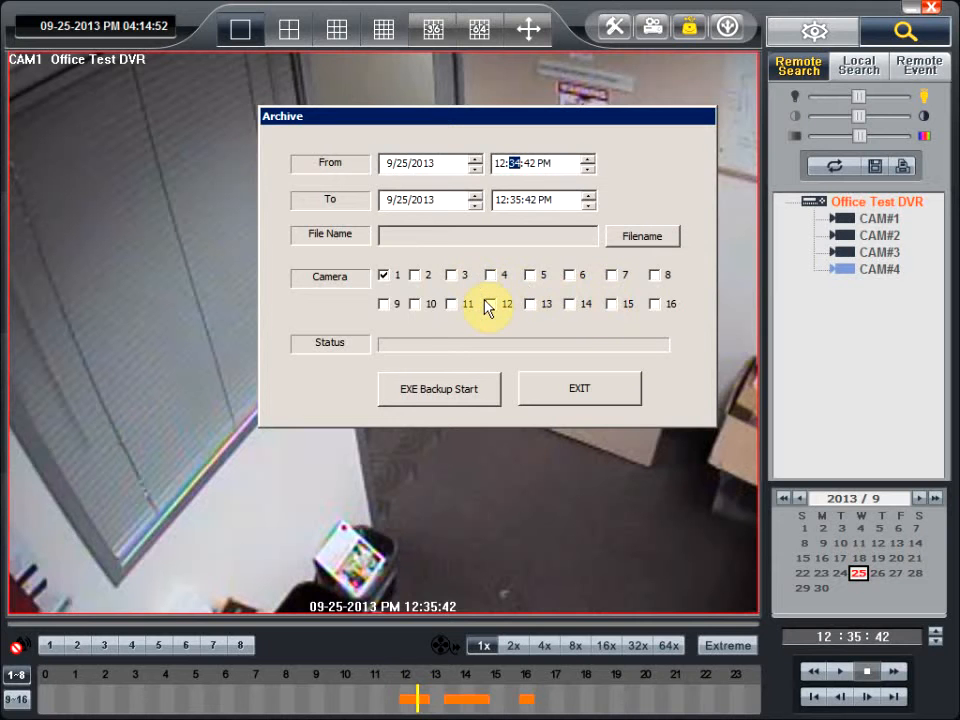
{"action": "mouse_move", "coordinate": [564, 306]}
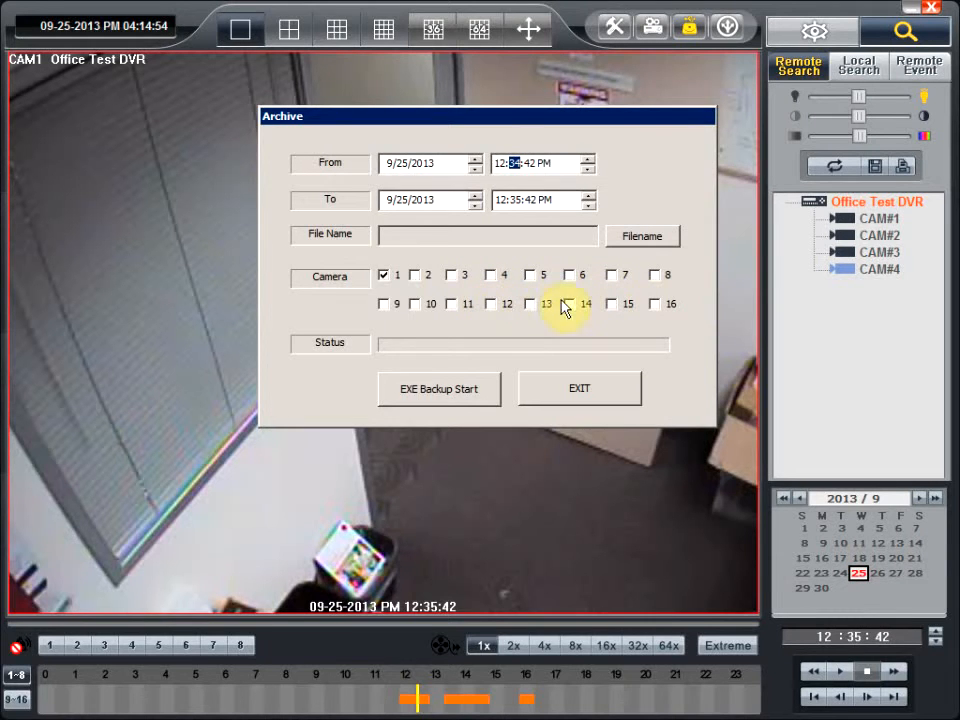
{"action": "left_click", "coordinate": [384, 276]}
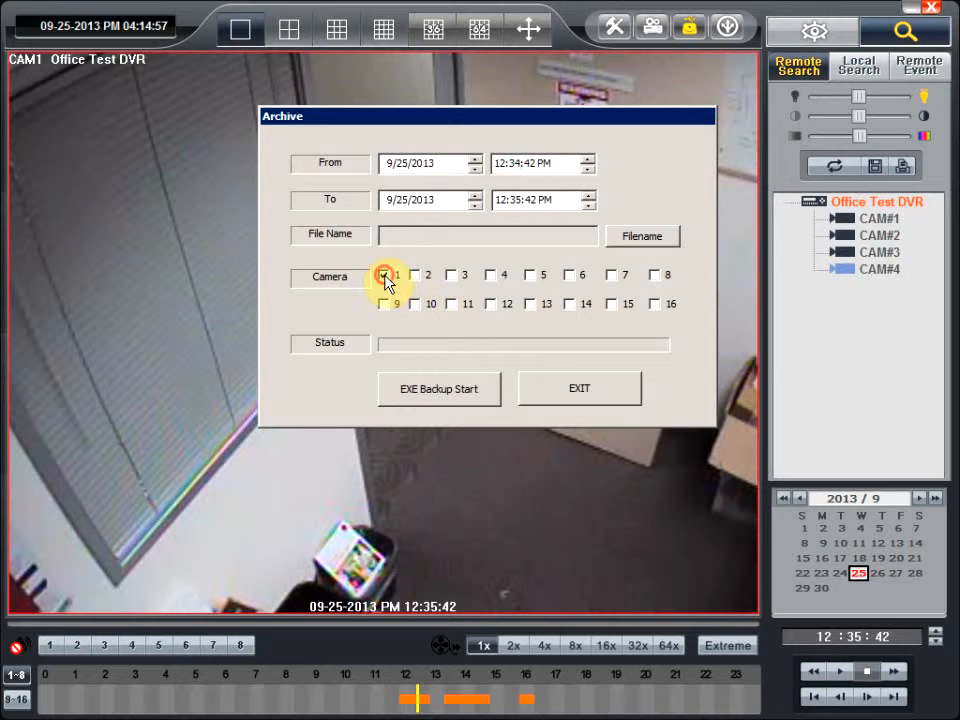
{"action": "left_click", "coordinate": [384, 276]}
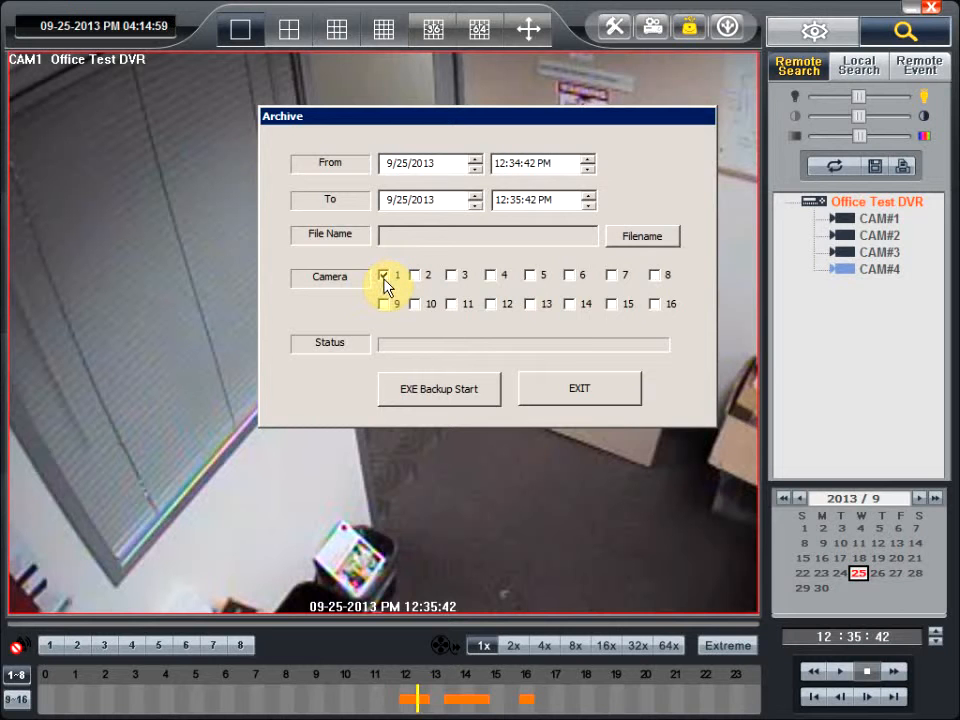
{"action": "left_click", "coordinate": [384, 276]}
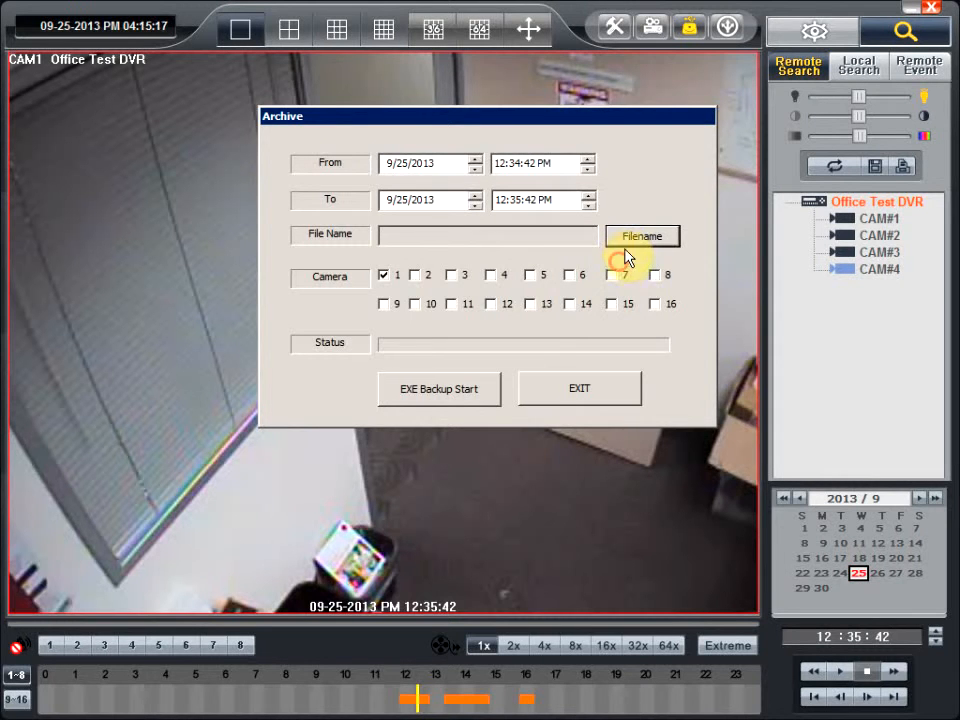
Point the save dialog to C:\recording with file name 20130925_ForcedEntry
{"action": "left_click", "coordinate": [642, 236]}
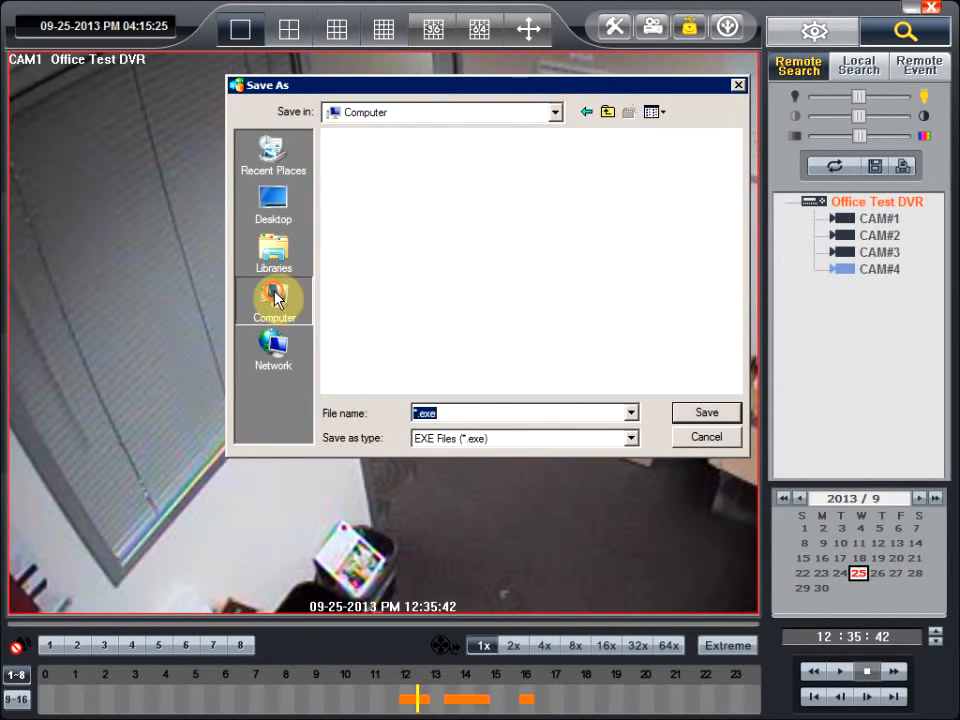
{"action": "left_click", "coordinate": [272, 300]}
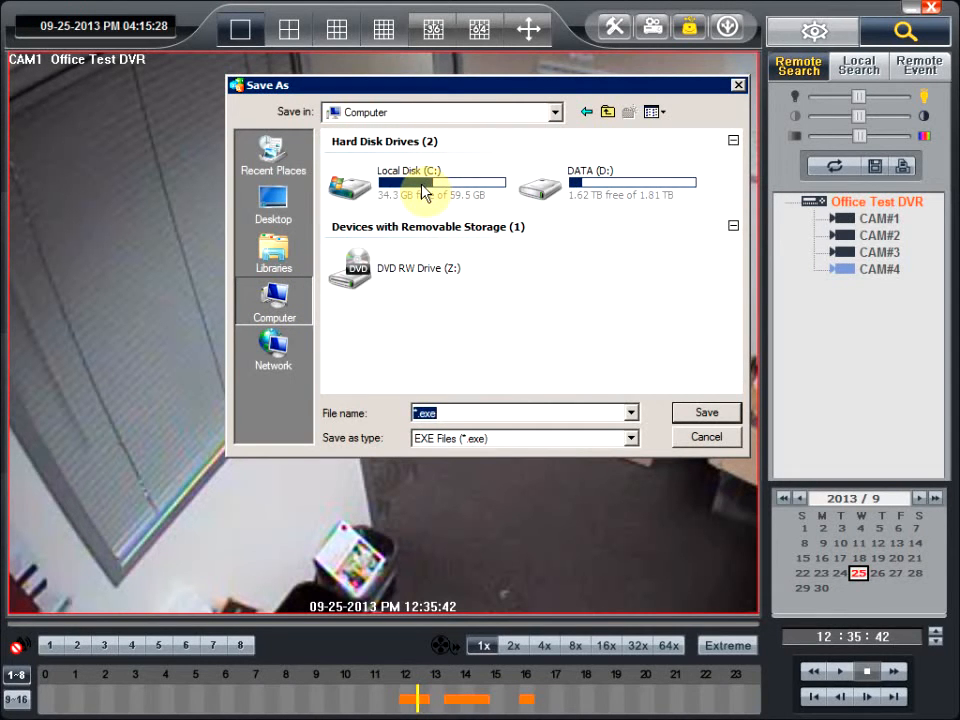
{"action": "double_click", "coordinate": [400, 184]}
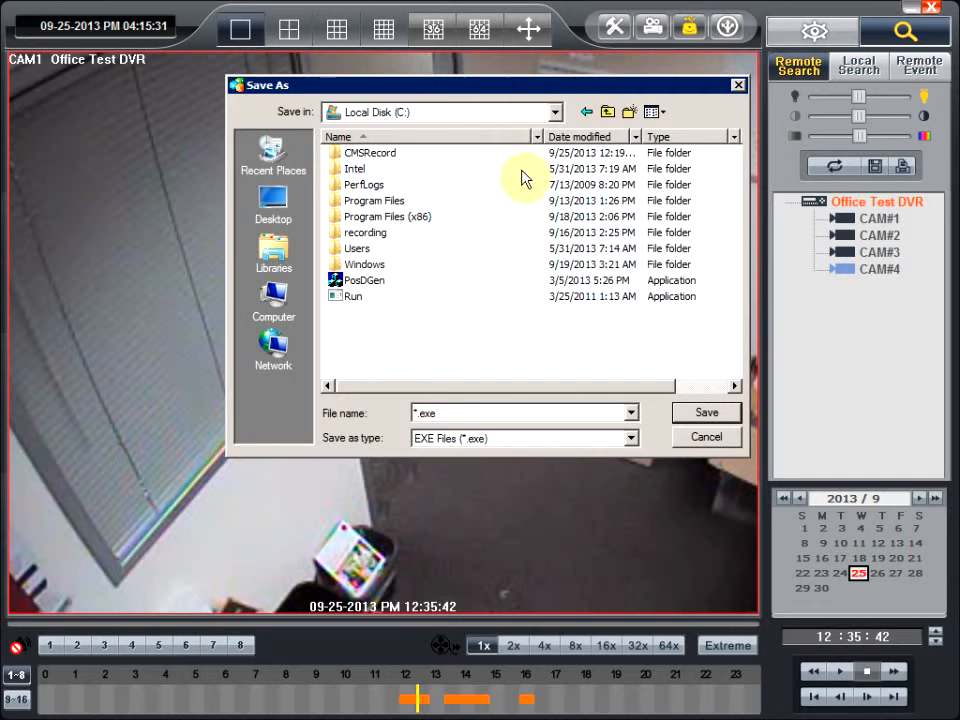
{"action": "mouse_move", "coordinate": [576, 190]}
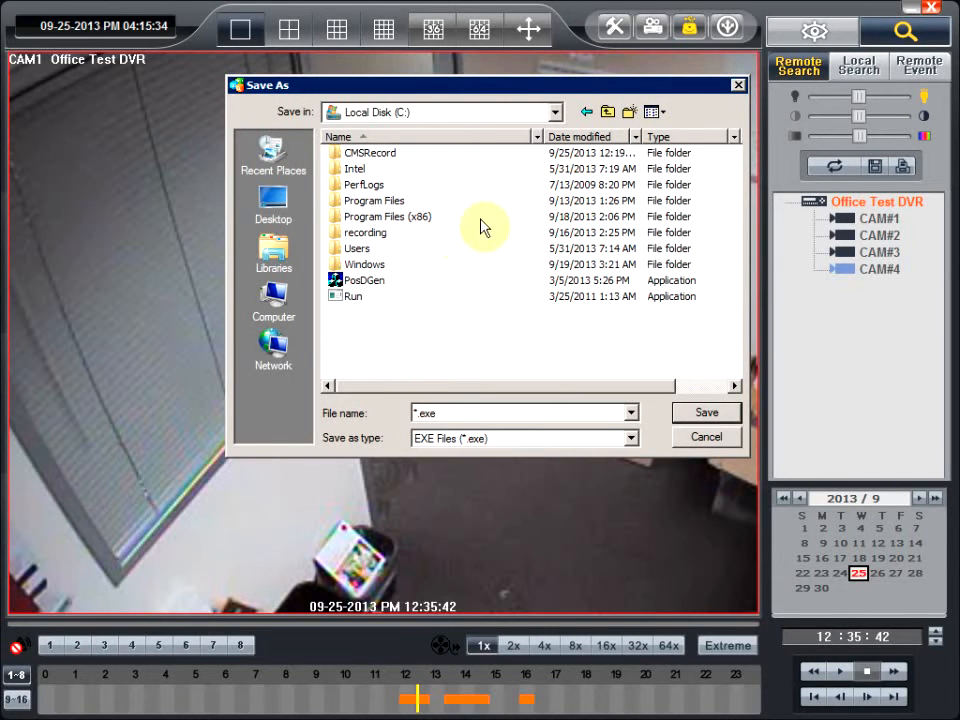
{"action": "double_click", "coordinate": [366, 232]}
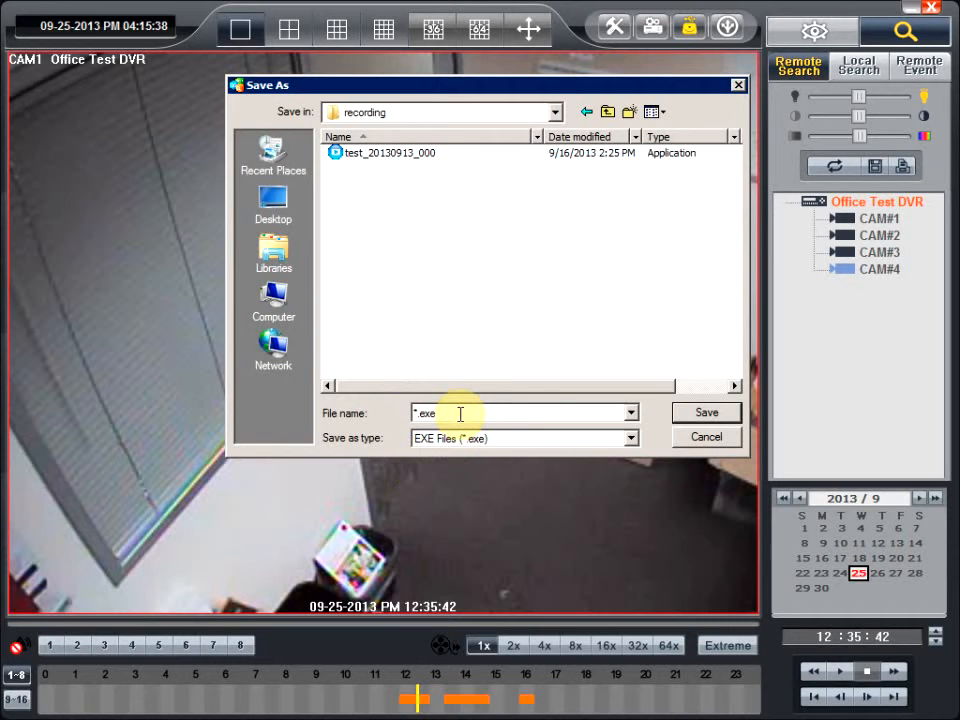
{"action": "mouse_move", "coordinate": [440, 388]}
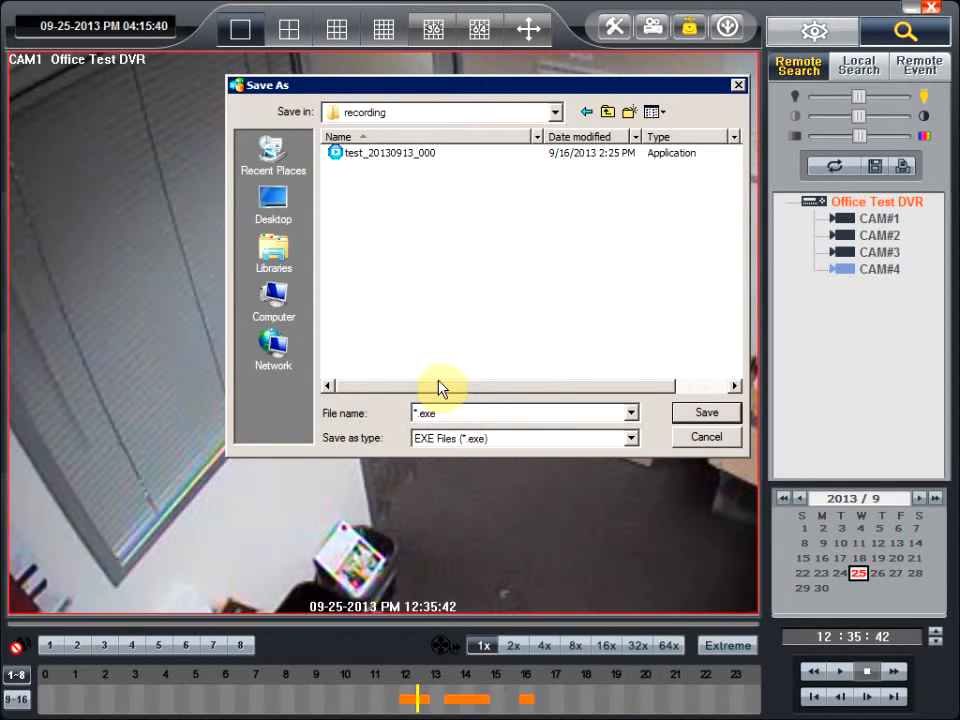
{"action": "type", "text": "20130925_ForcedEntry"}
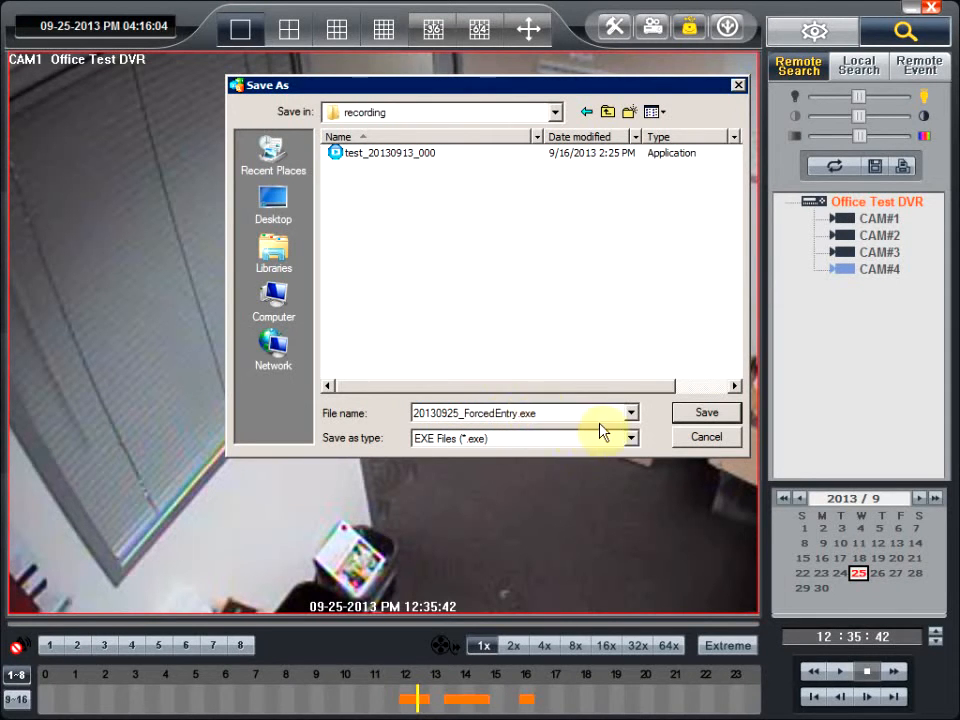
Save the file and run EXE Backup until 'Archiving Complete' is reported
{"action": "left_click", "coordinate": [706, 412]}
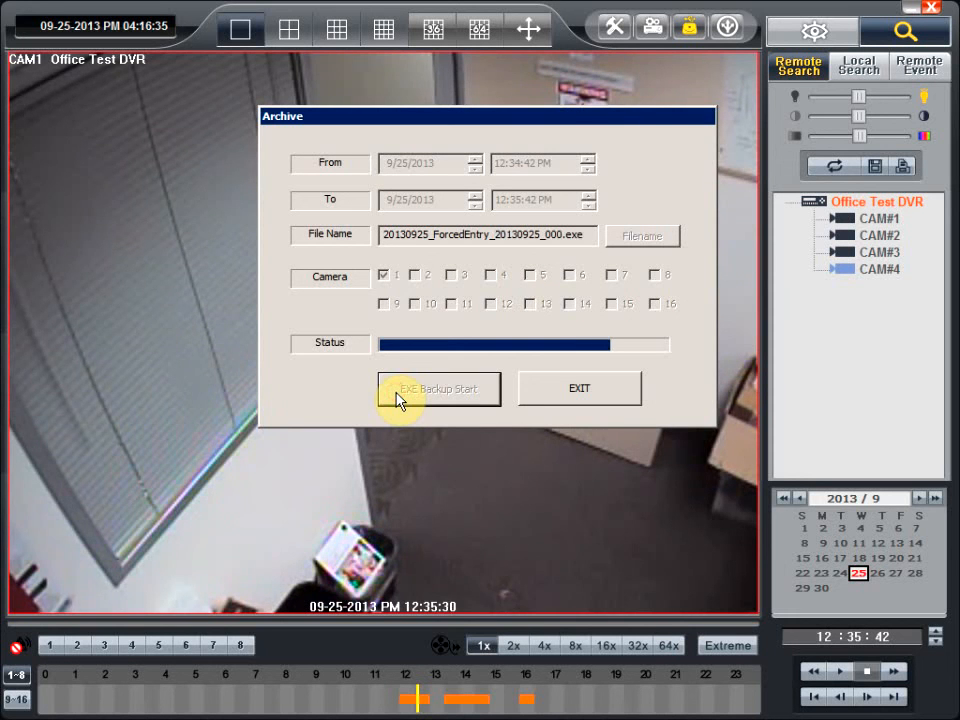
{"action": "left_click", "coordinate": [438, 388]}
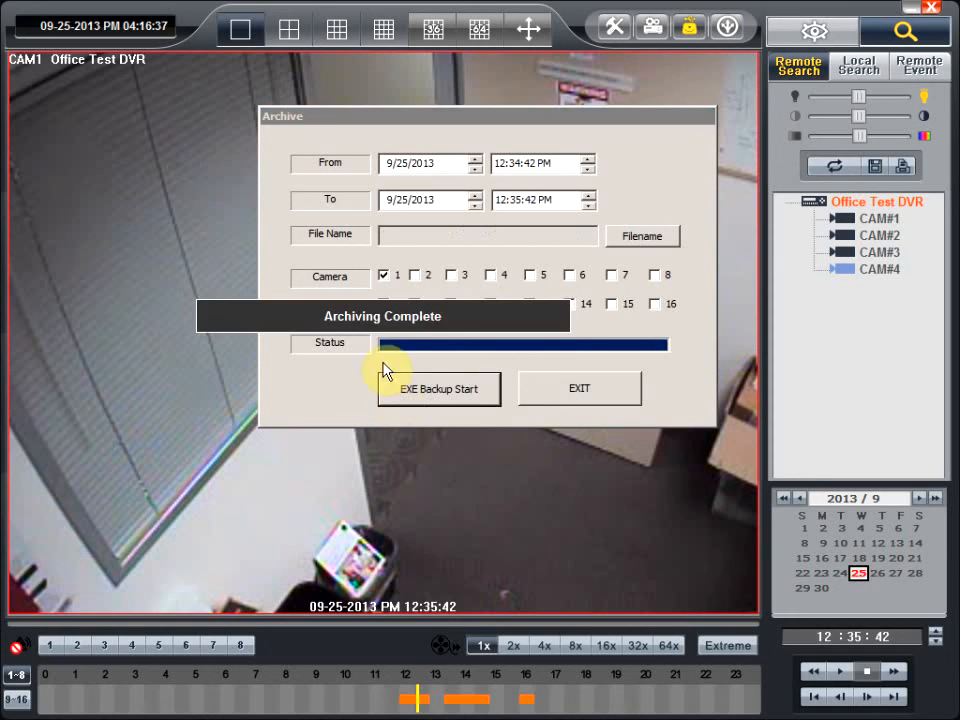